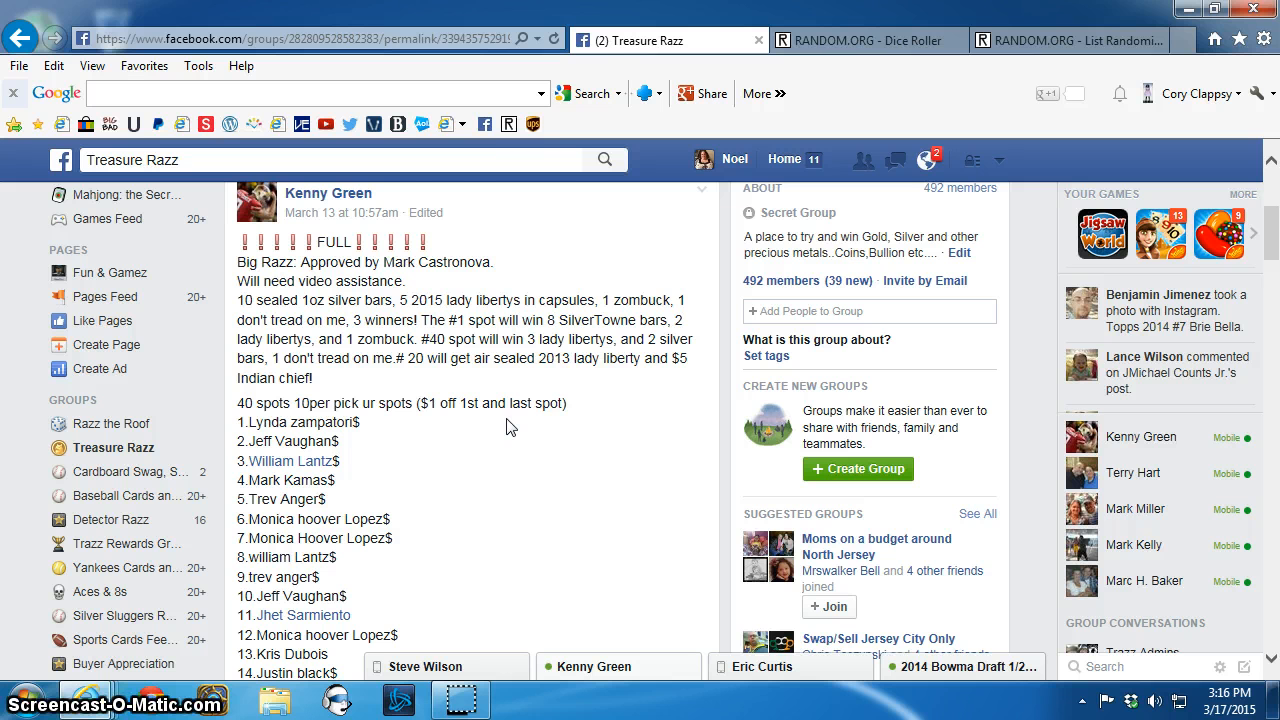
- Scroll down through the Treasure Razz post's comments after copying the 40-spot list
scroll(down, 3)
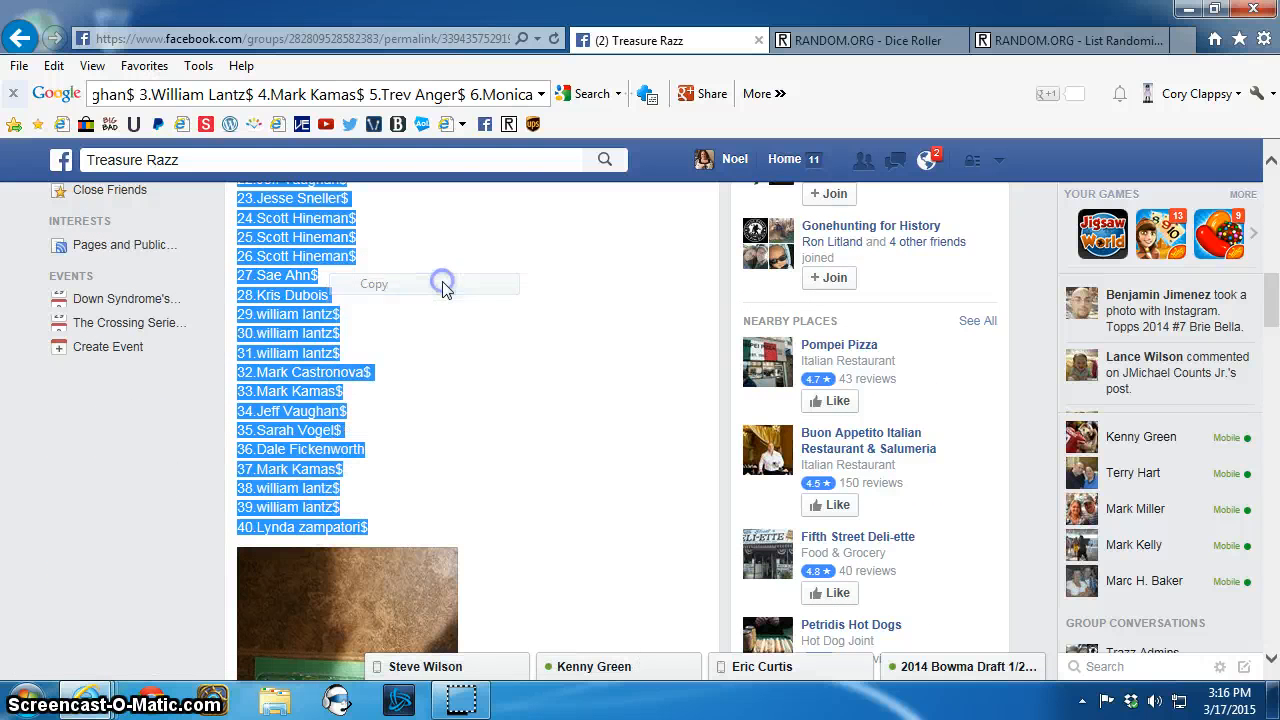
scroll(down, 3)
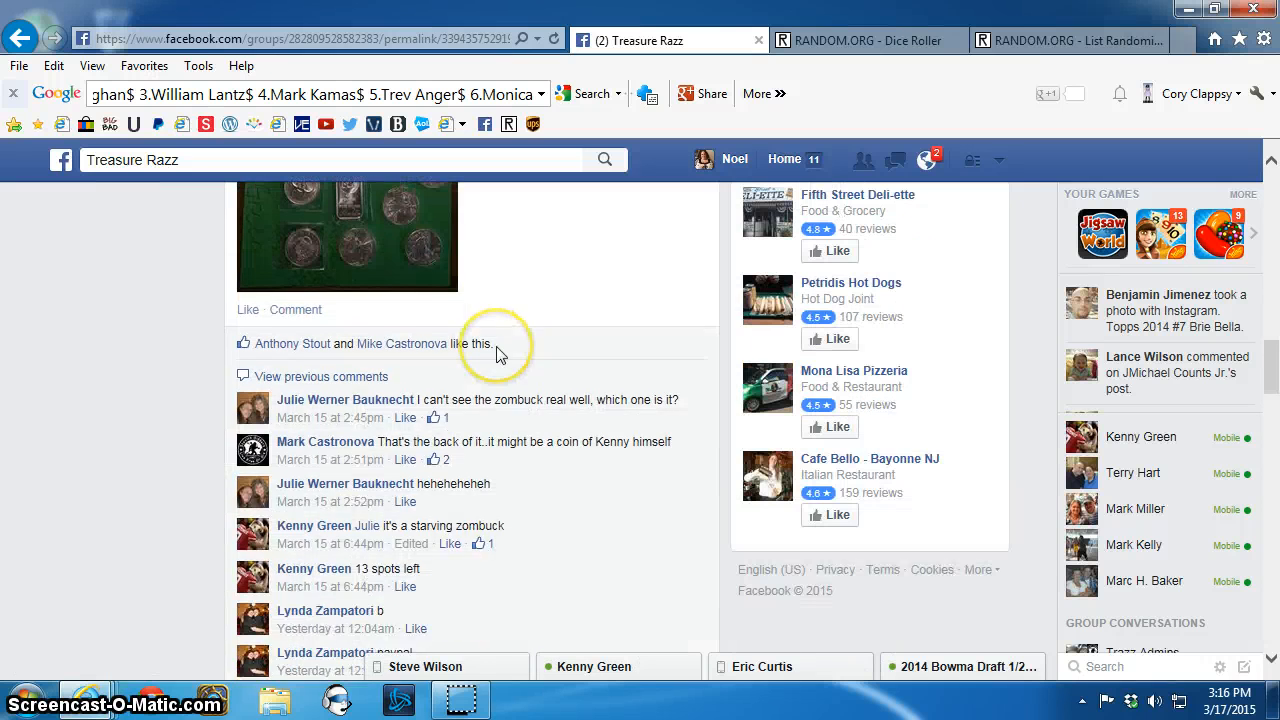
scroll(down, 3)
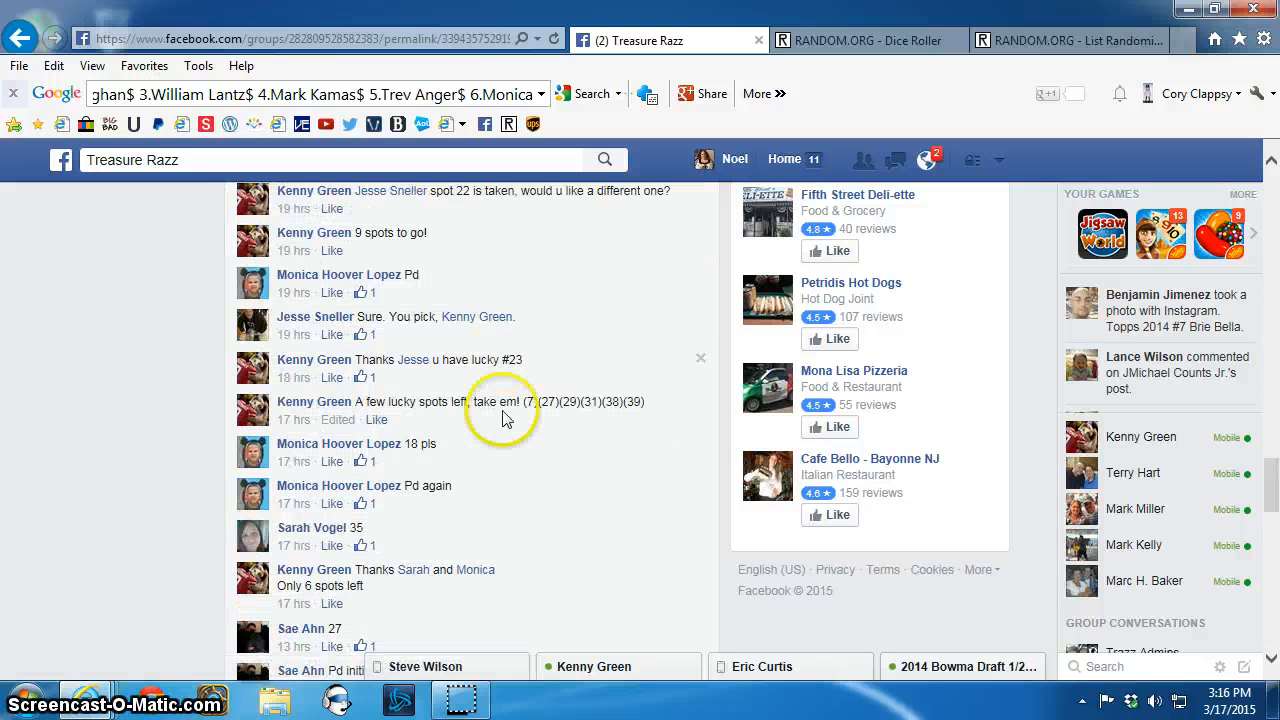
scroll(down, 3)
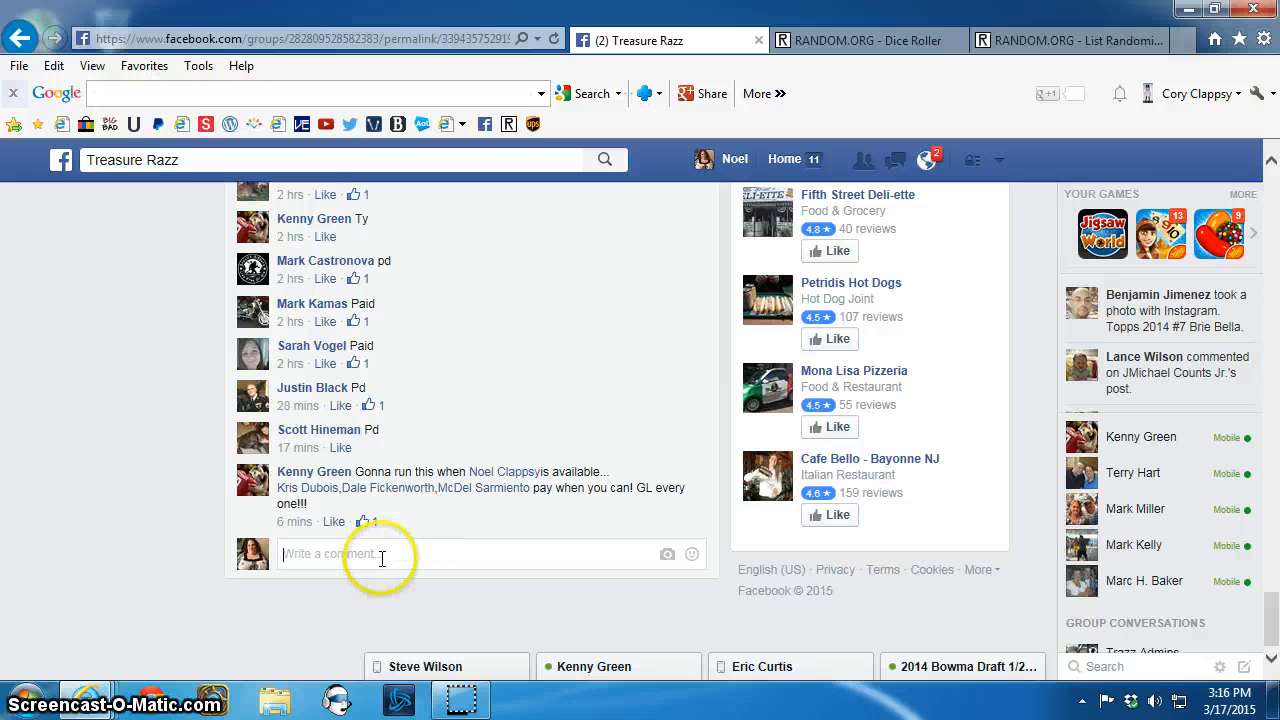
- Comment 'LIVEEEE' on the razz post and glance at the current date and time
text(LIVE)
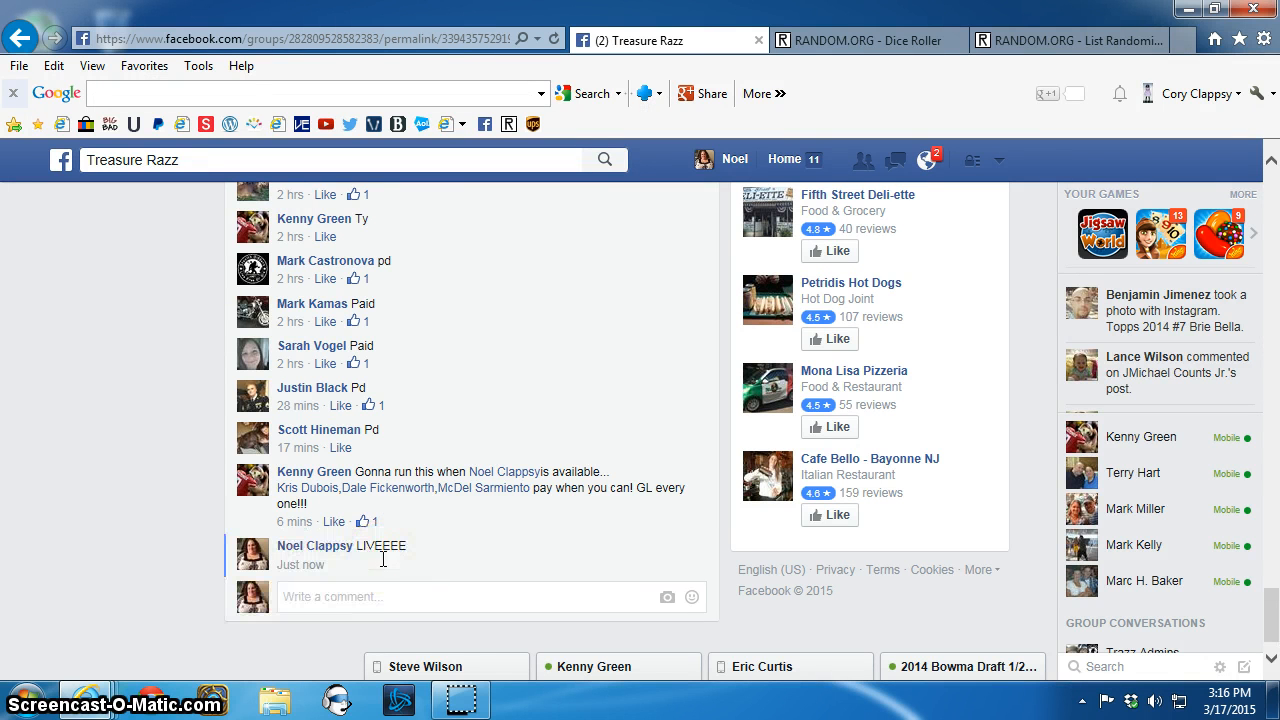
click(1231, 693)
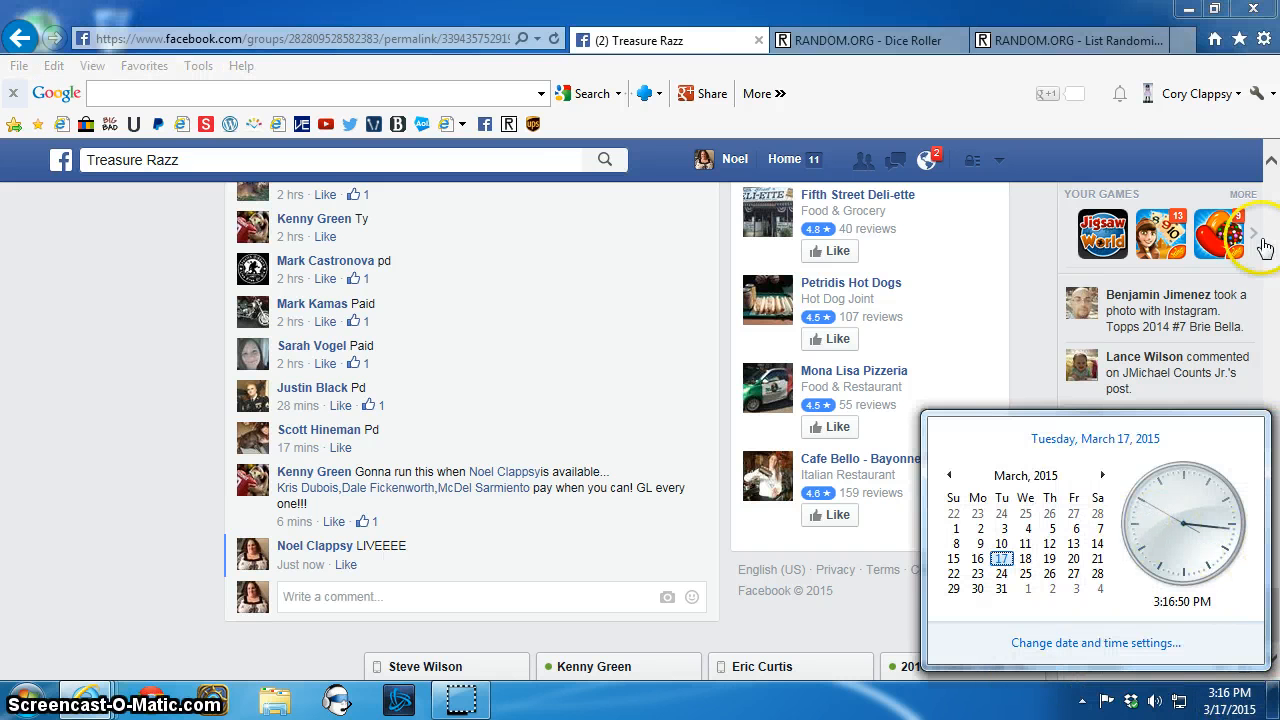
click(1079, 40)
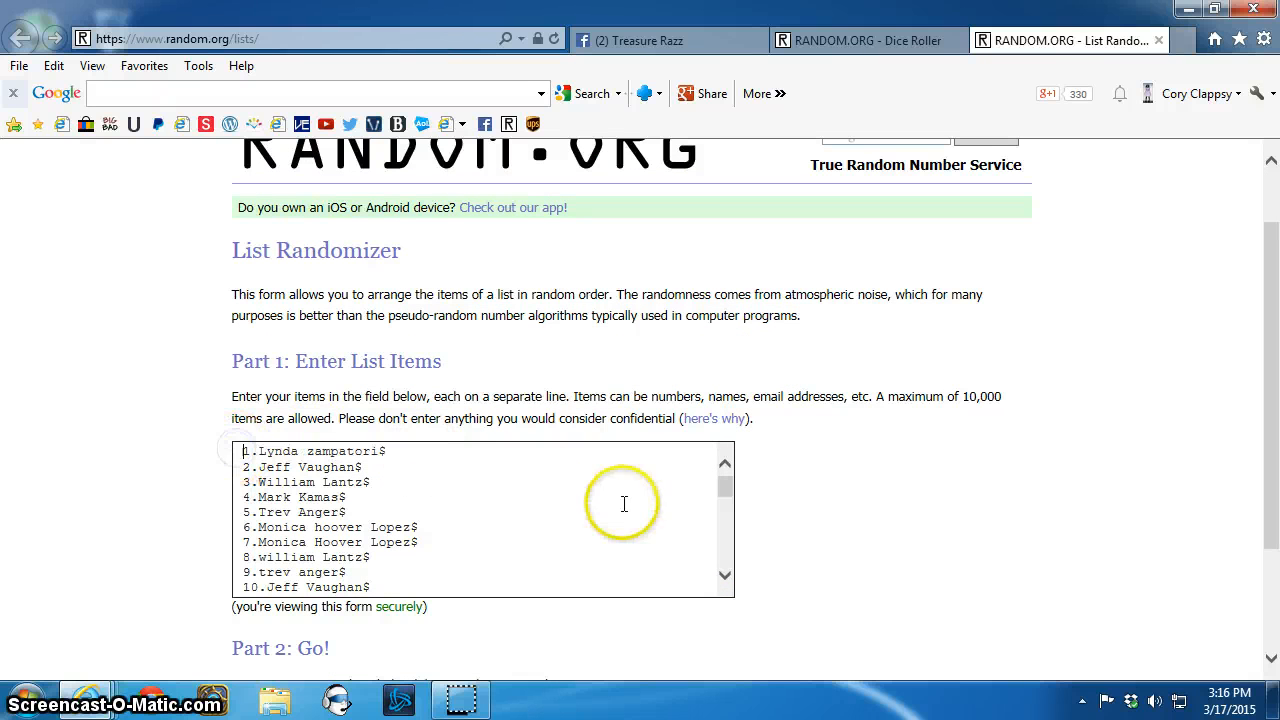
mouse_move(487, 581)
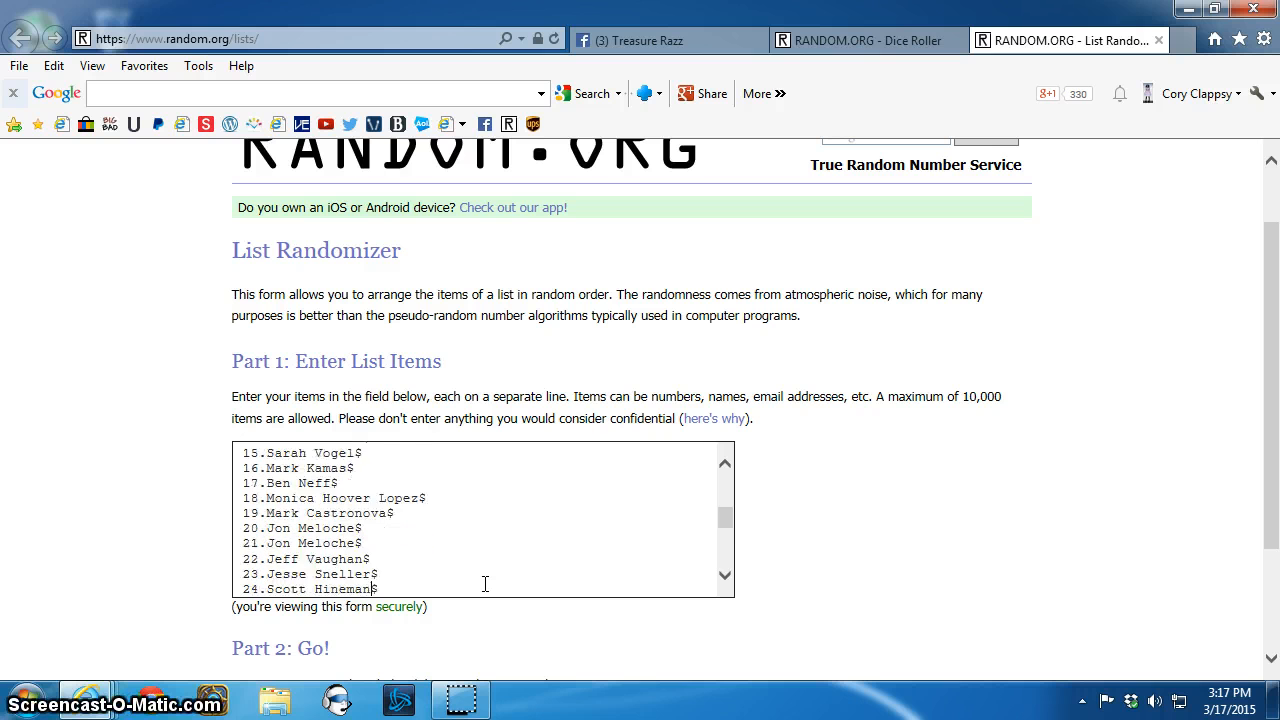
- Scroll the pasted list to confirm entries 1 through 40 are all present
scroll(down, 3)
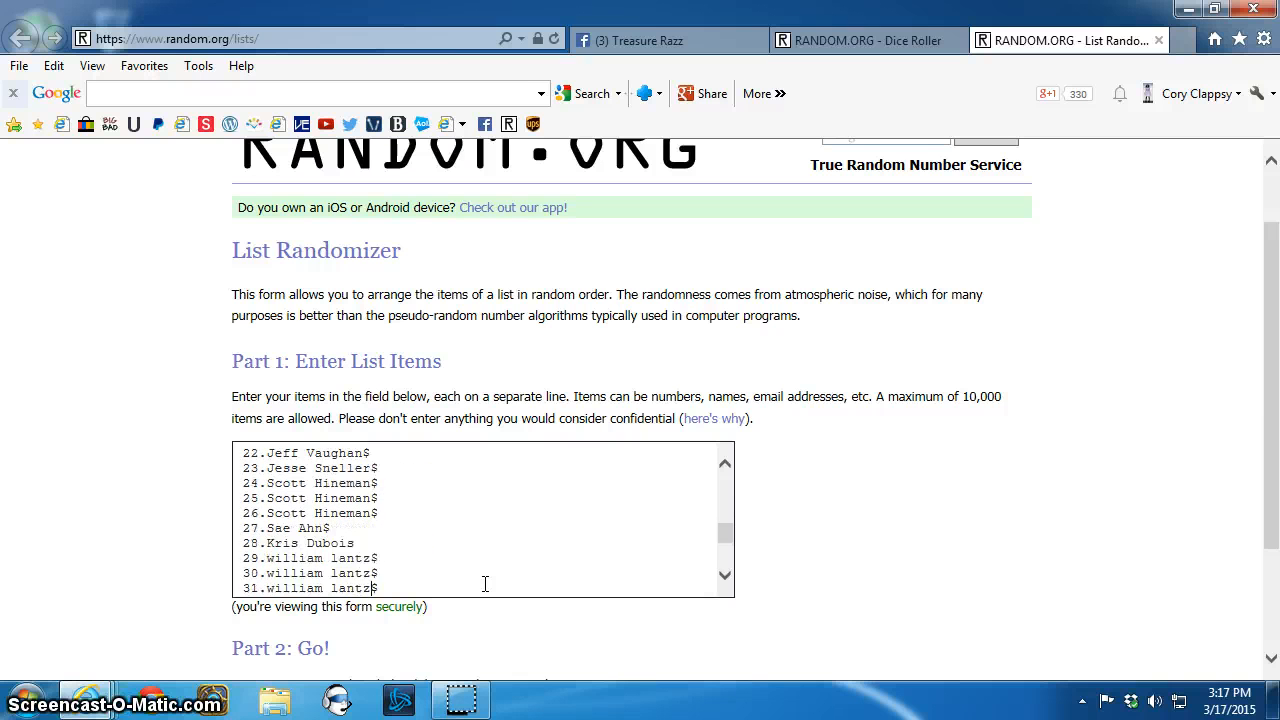
scroll(down, 3)
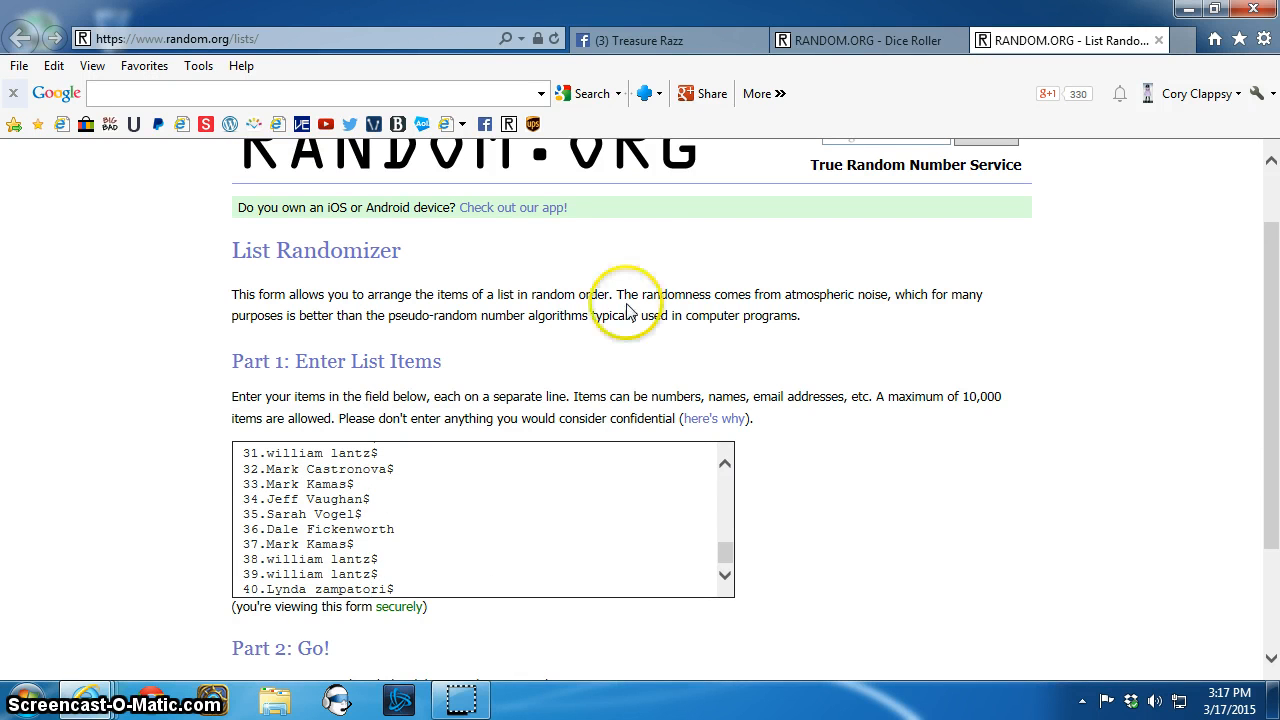
click(865, 40)
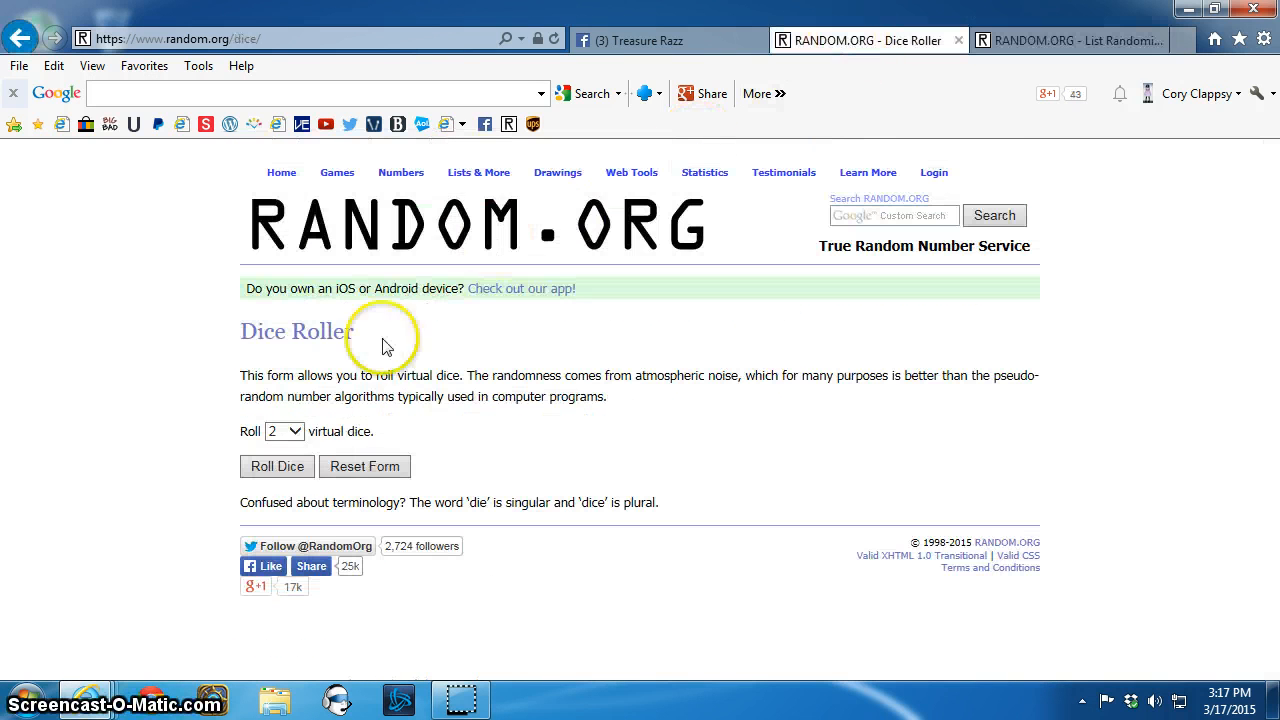
click(277, 466)
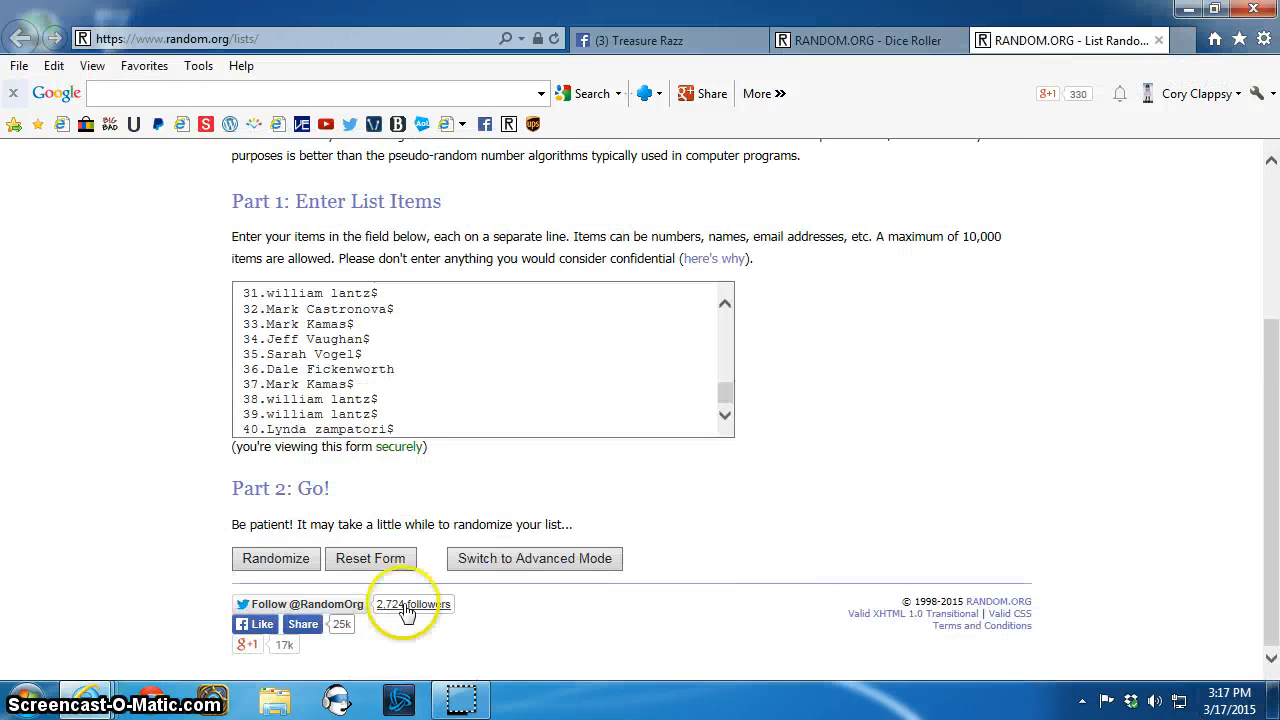
- Randomize the 40-name list several times in a row with Again!
click(276, 558)
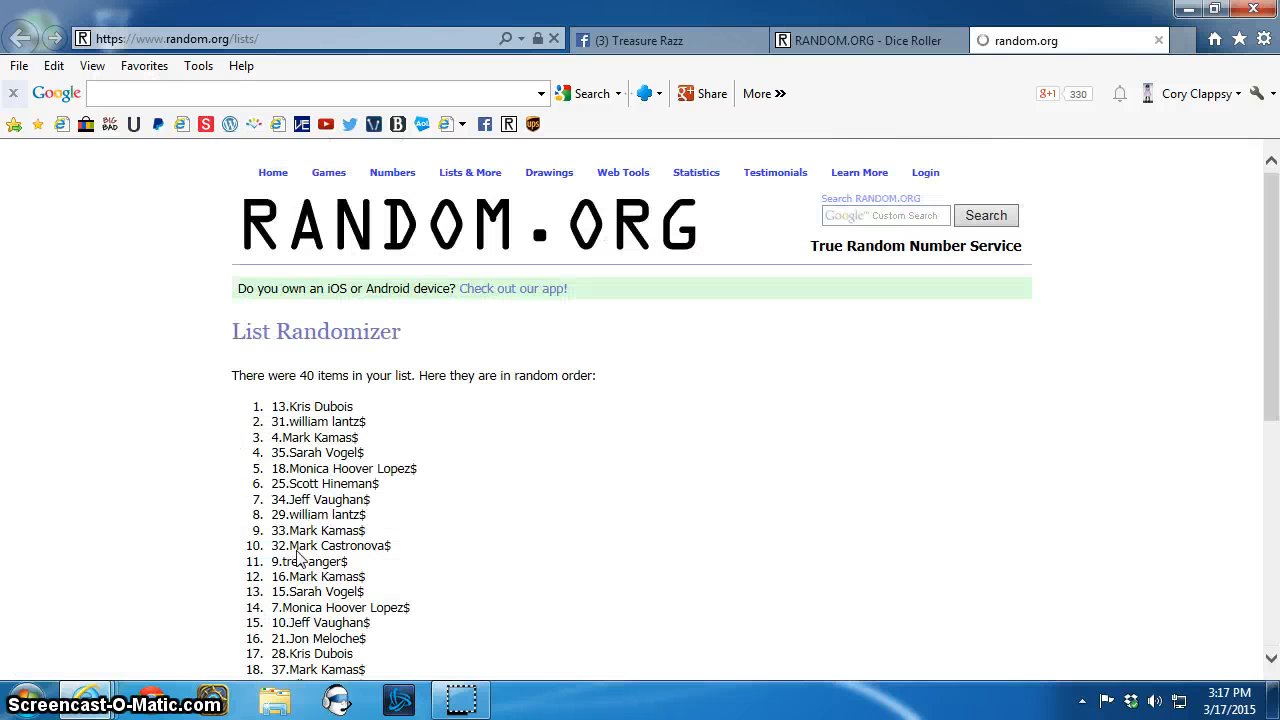
scroll(down, 3)
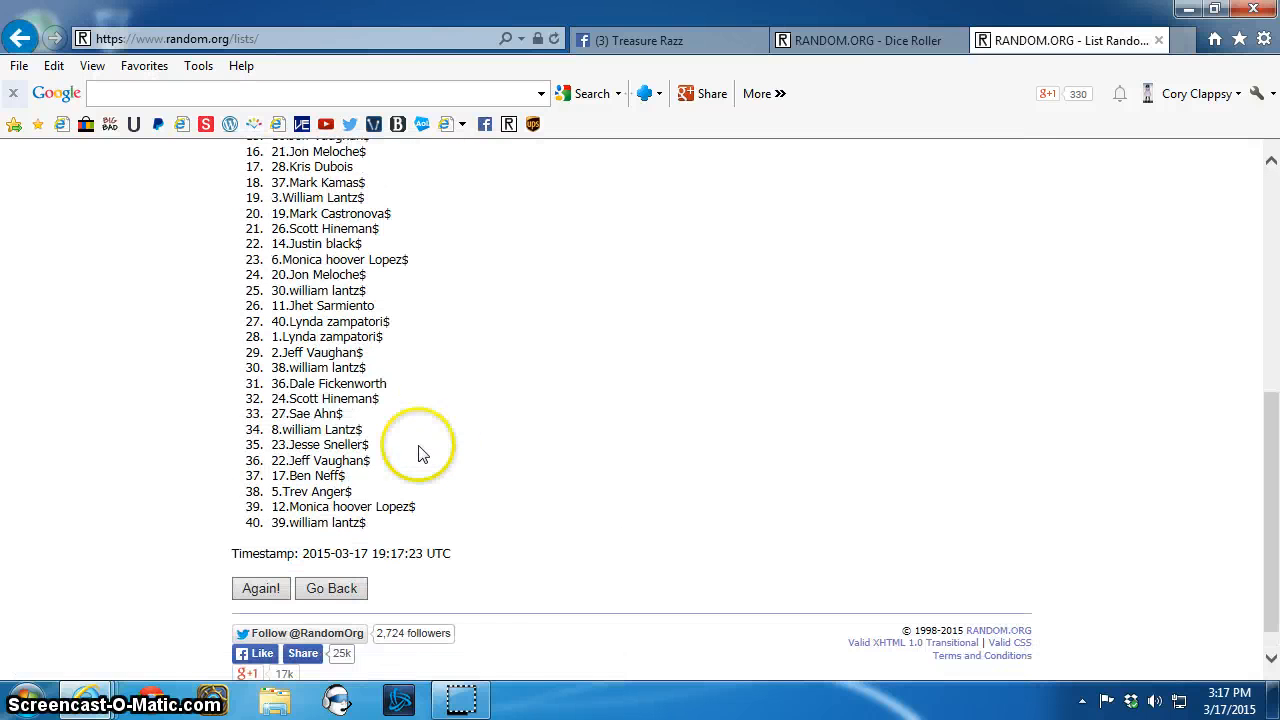
click(261, 588)
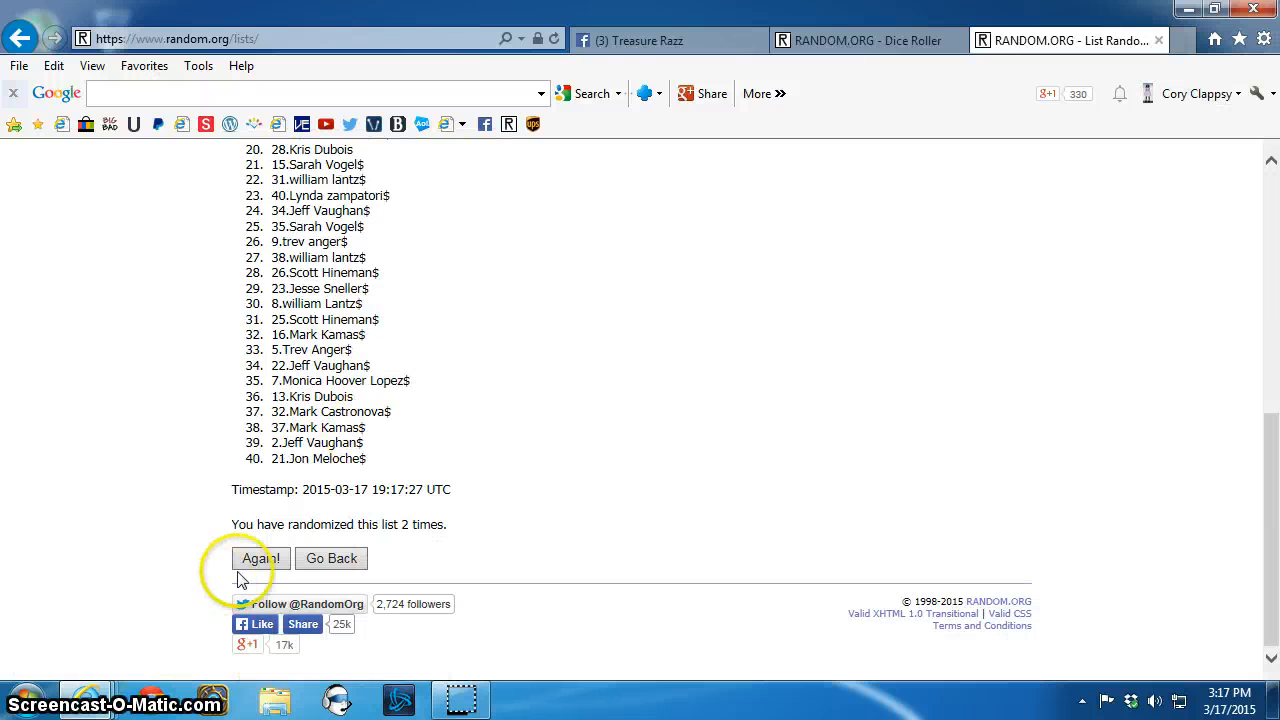
click(259, 558)
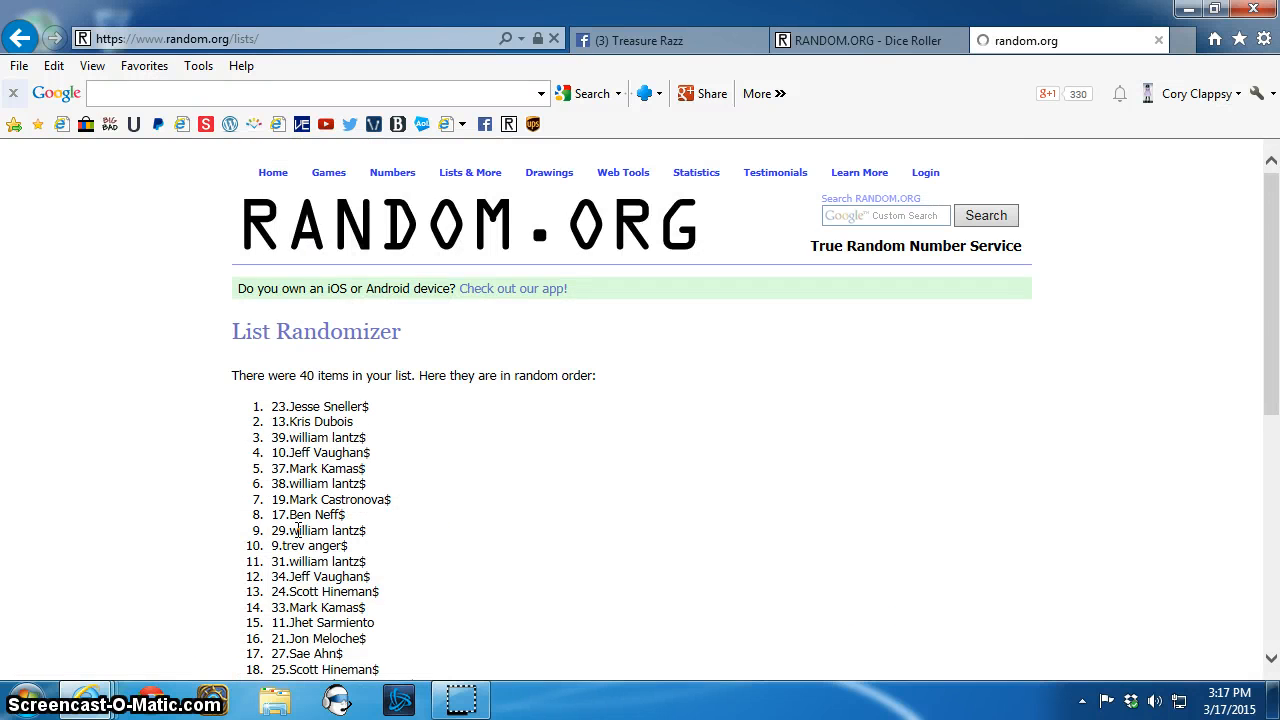
scroll(down, 3)
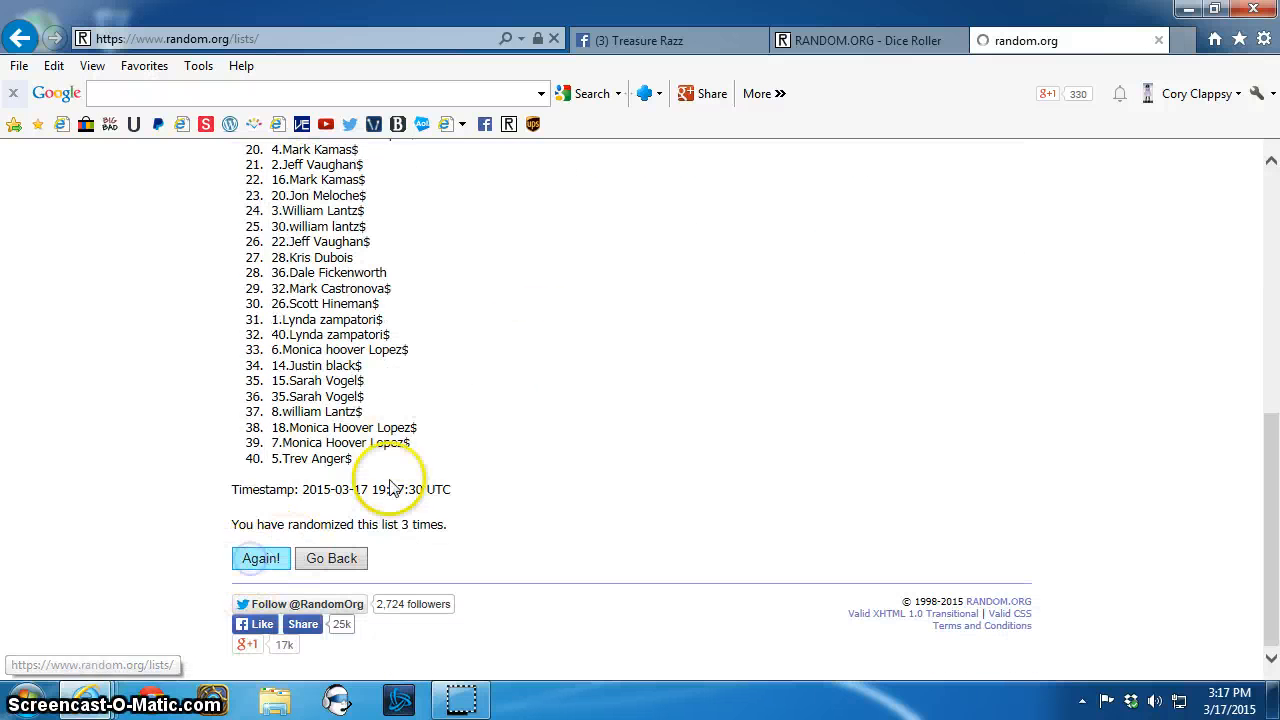
click(260, 558)
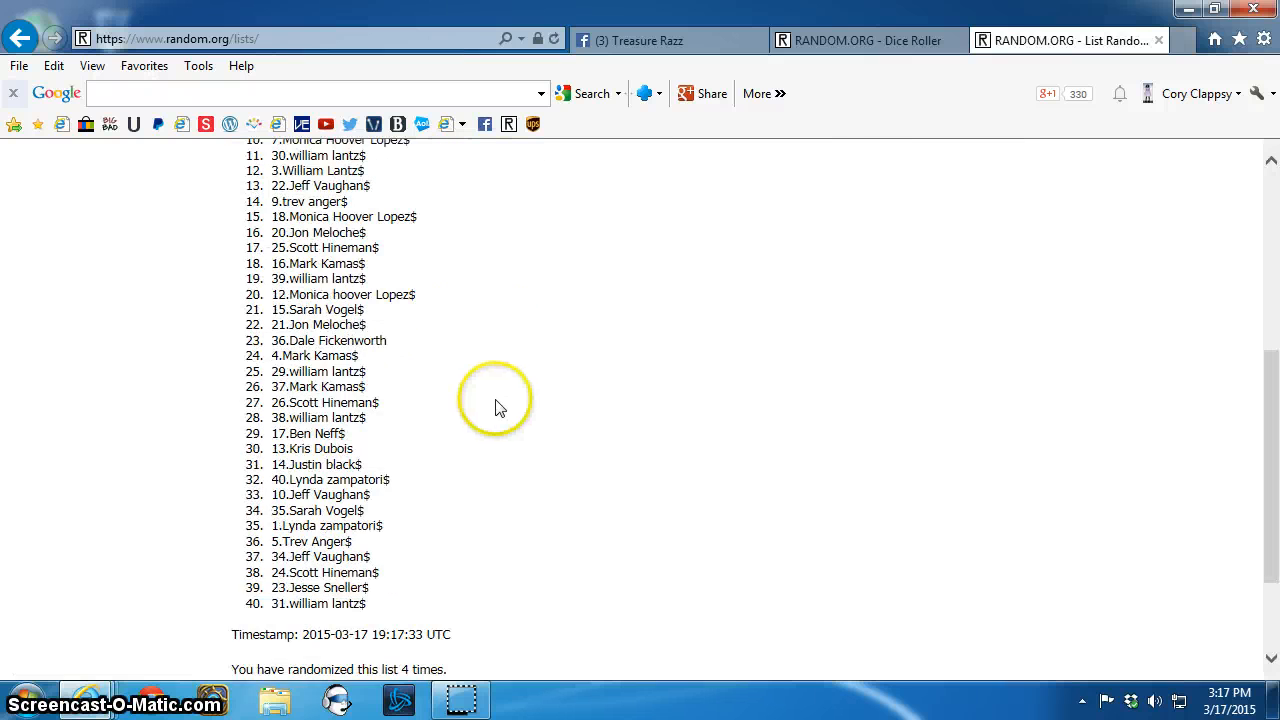
scroll(down, 3)
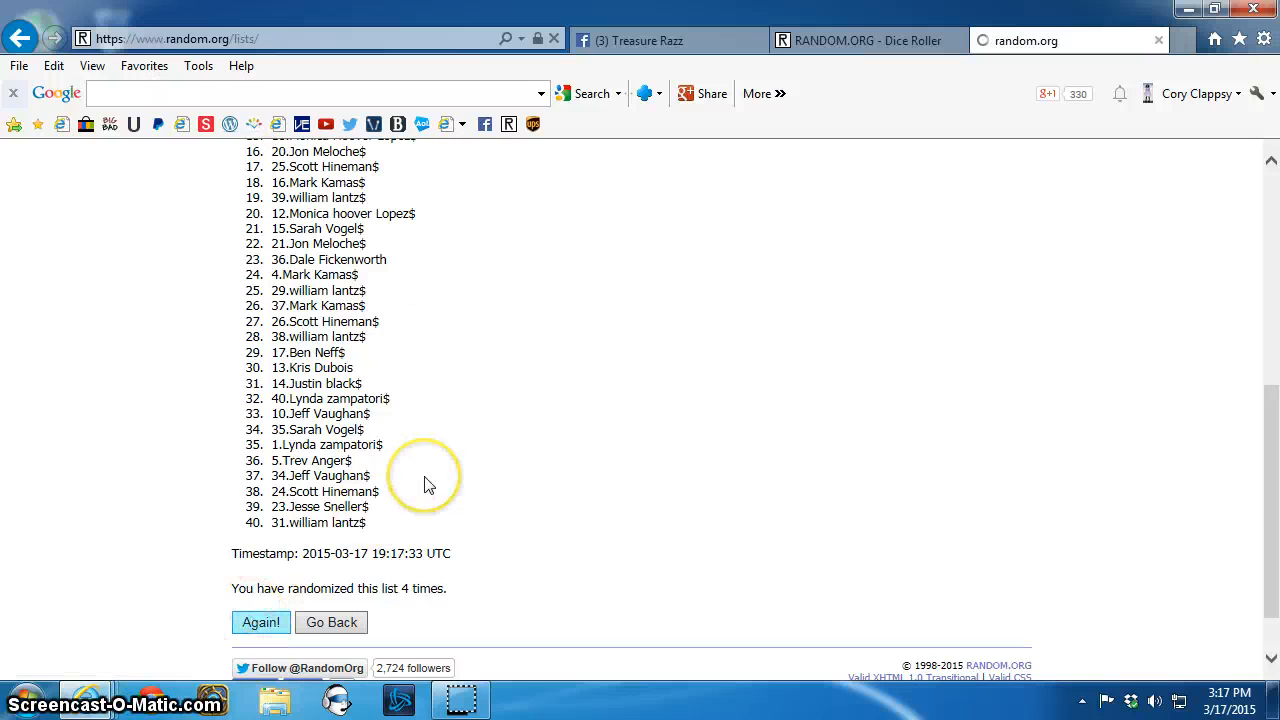
- Keep reshuffling, check the Dice Roller tab, and reach the ninth randomization
click(260, 622)
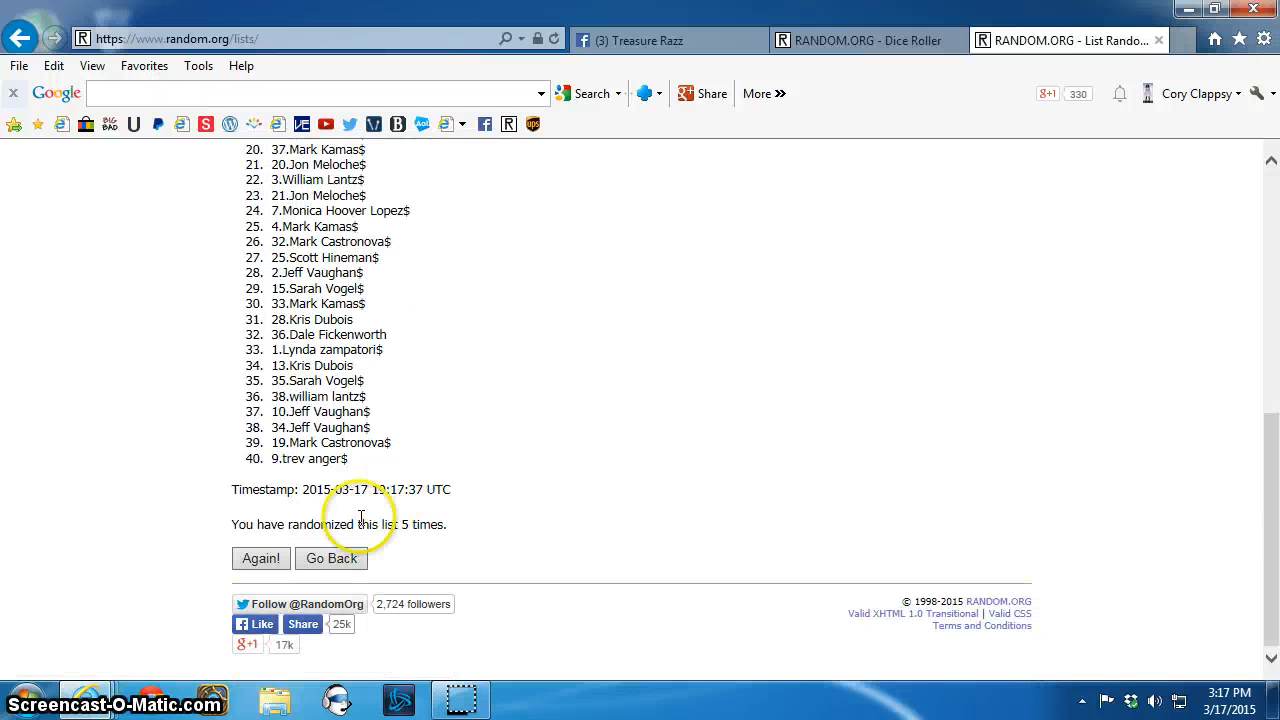
click(260, 558)
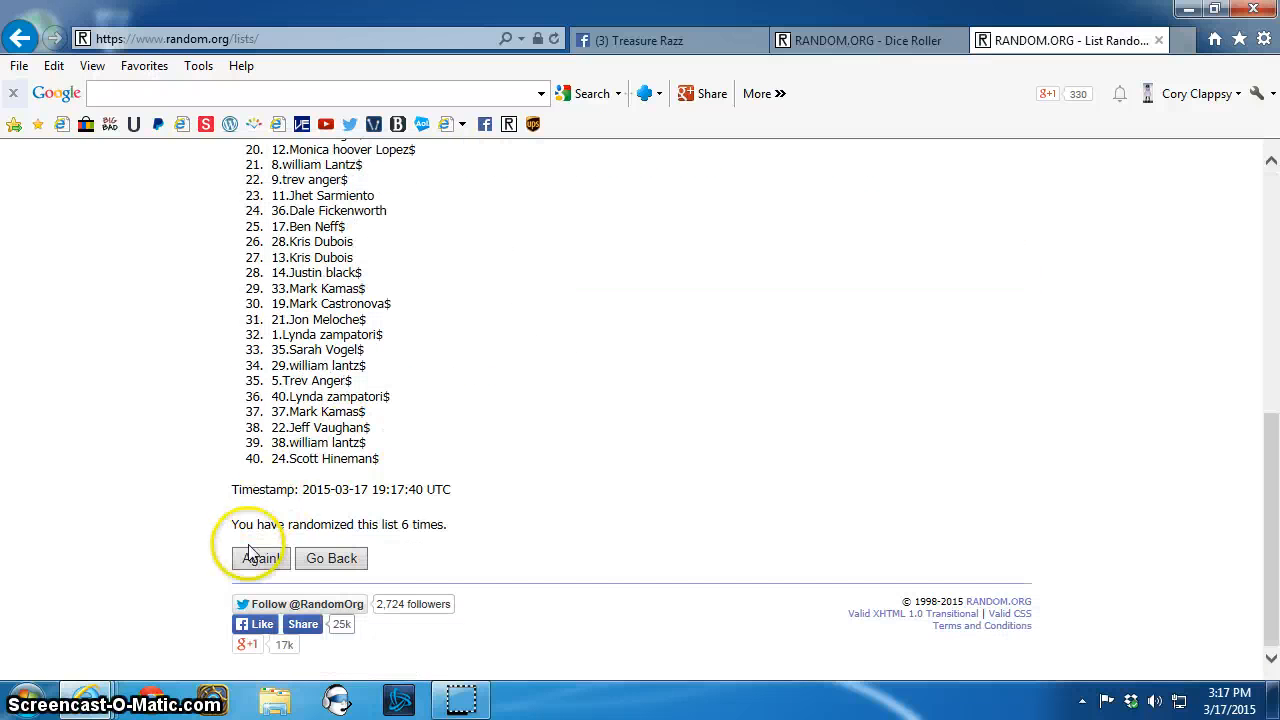
click(258, 558)
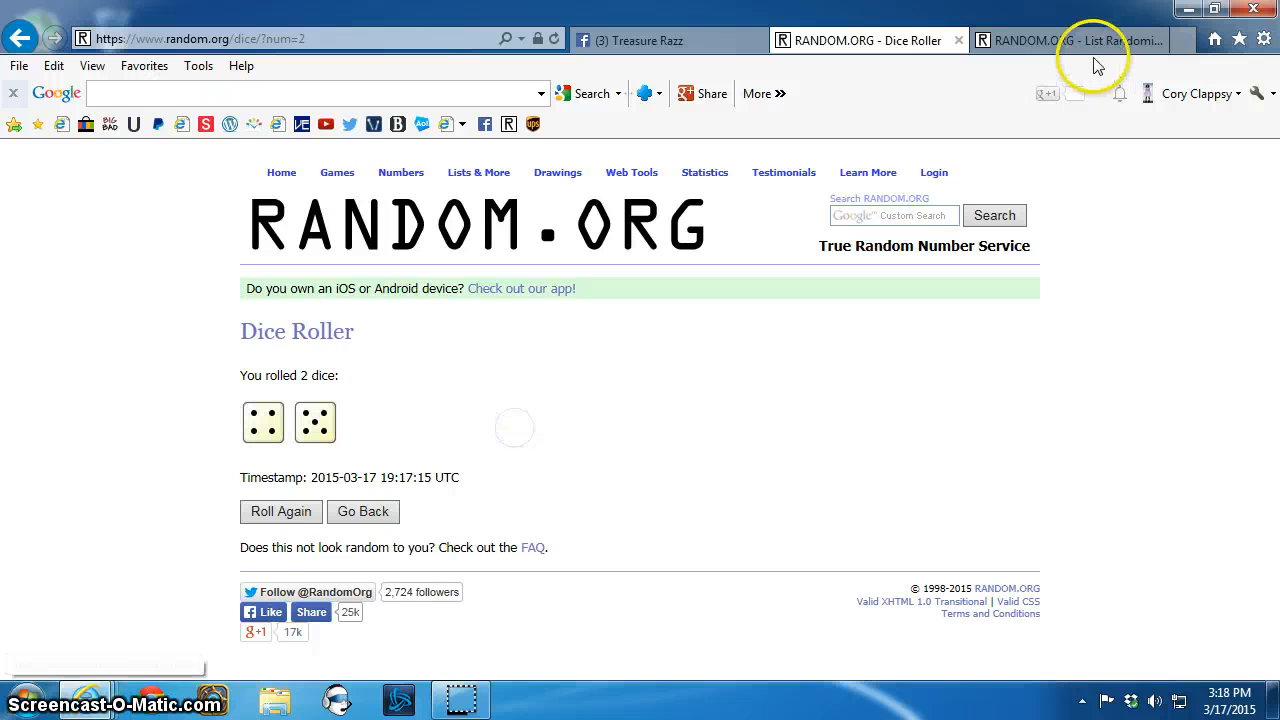
click(1070, 40)
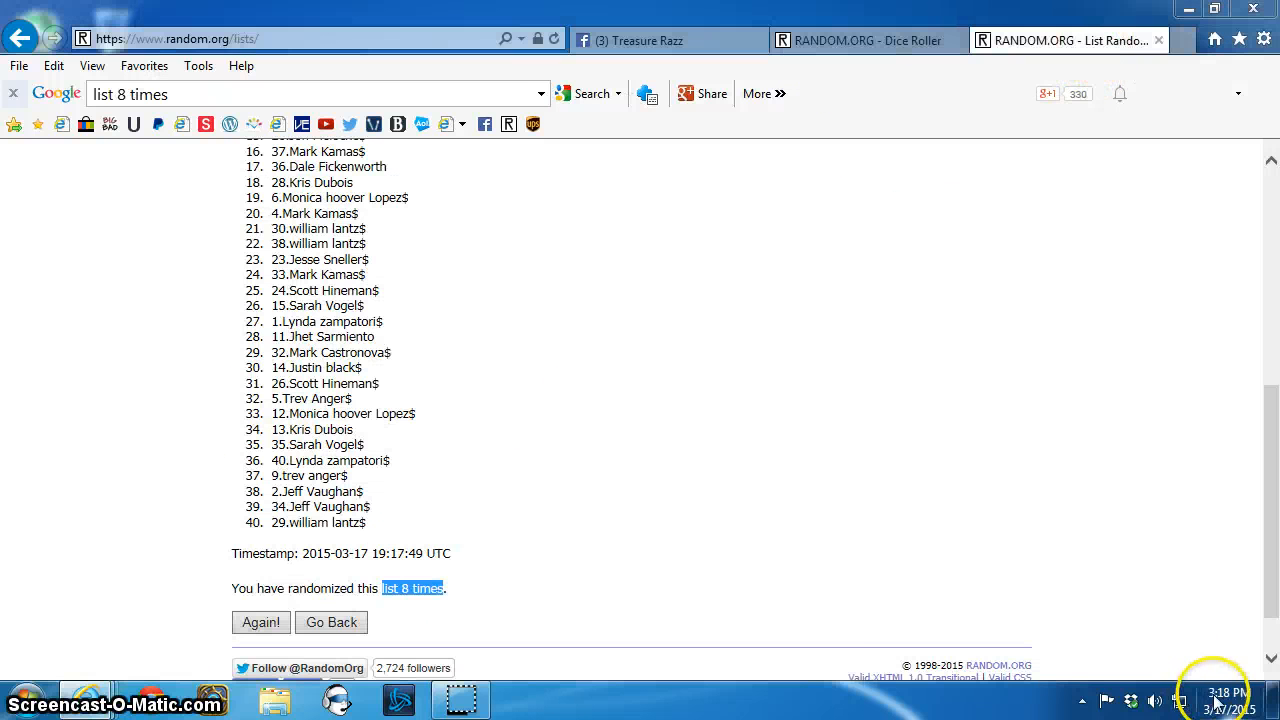
click(1227, 699)
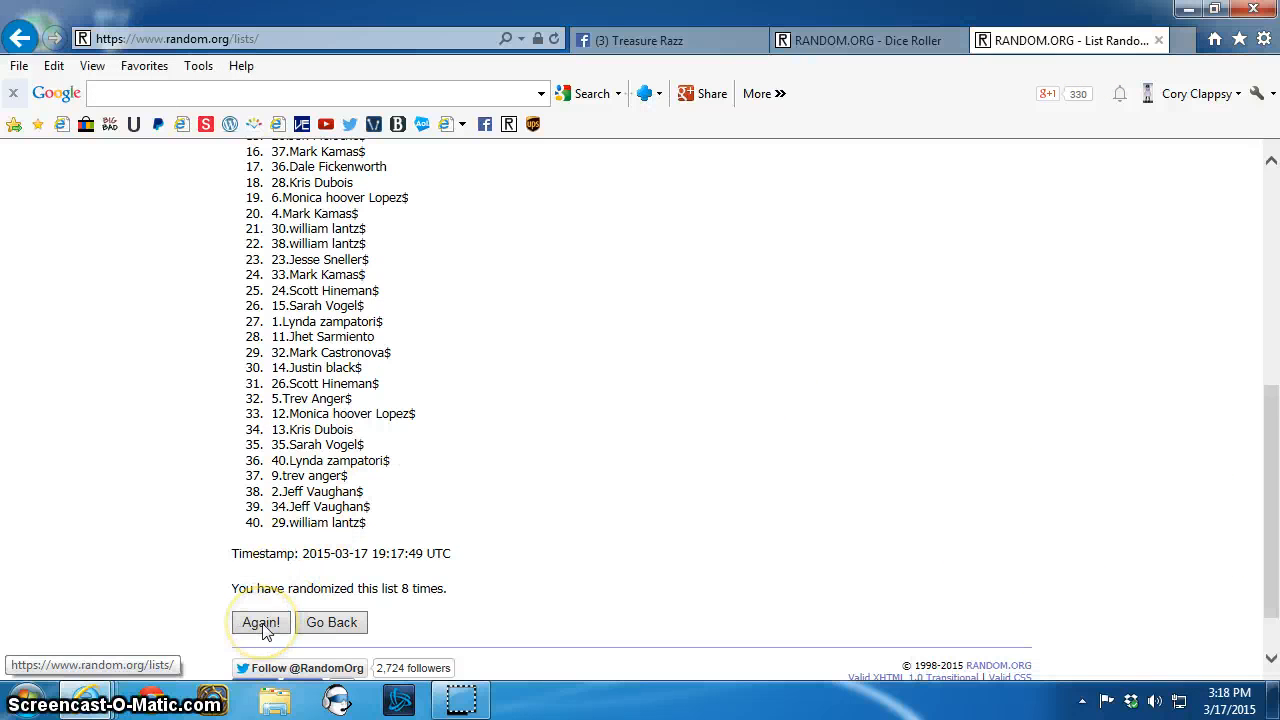
click(262, 622)
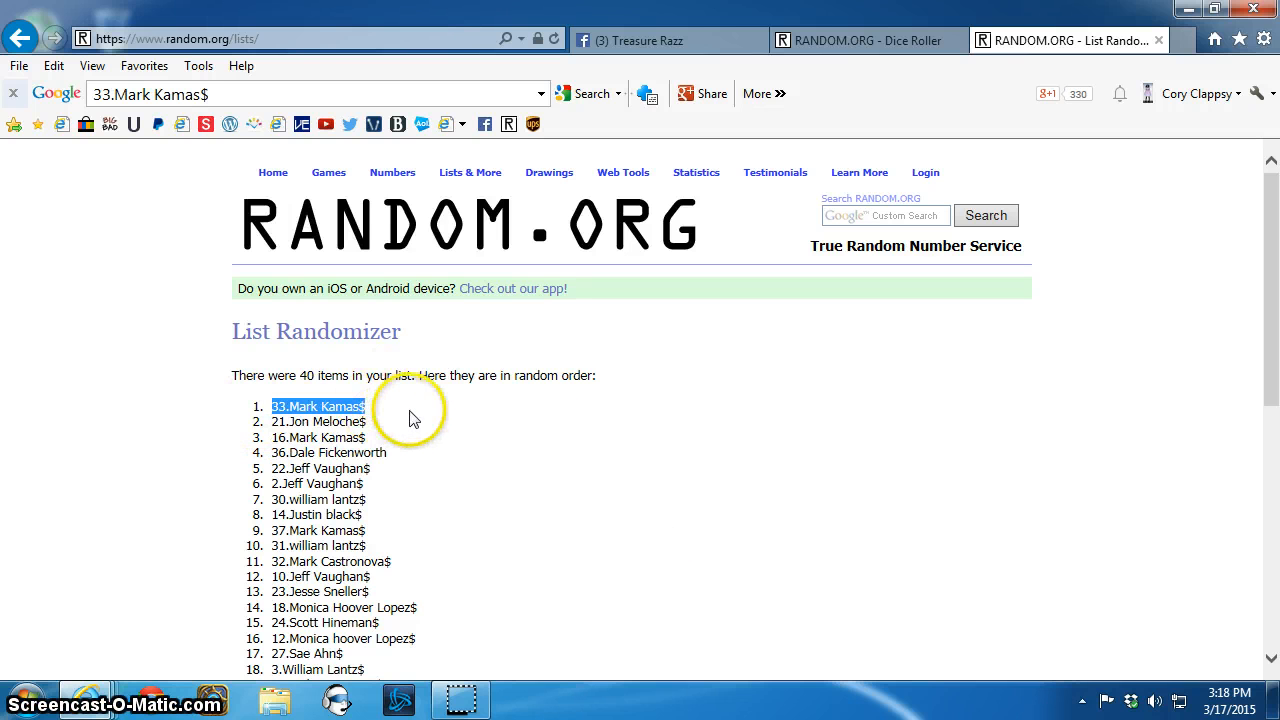
scroll(down, 3)
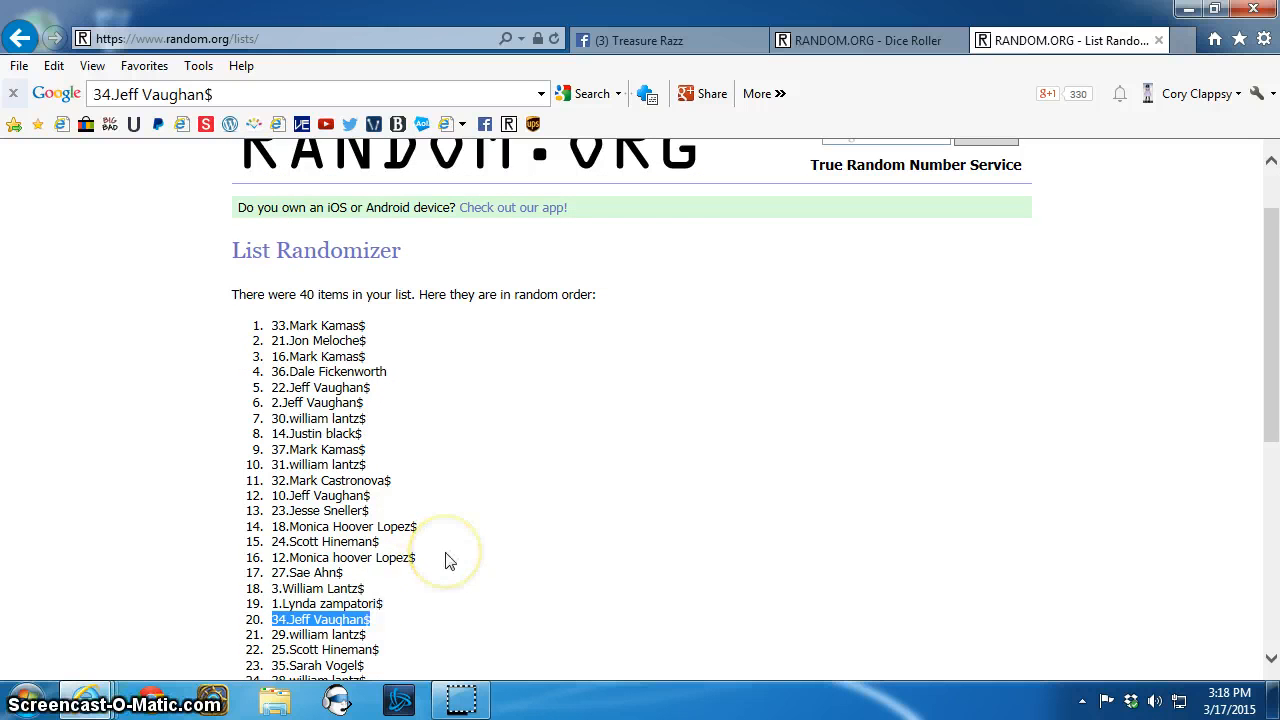
scroll(down, 3)
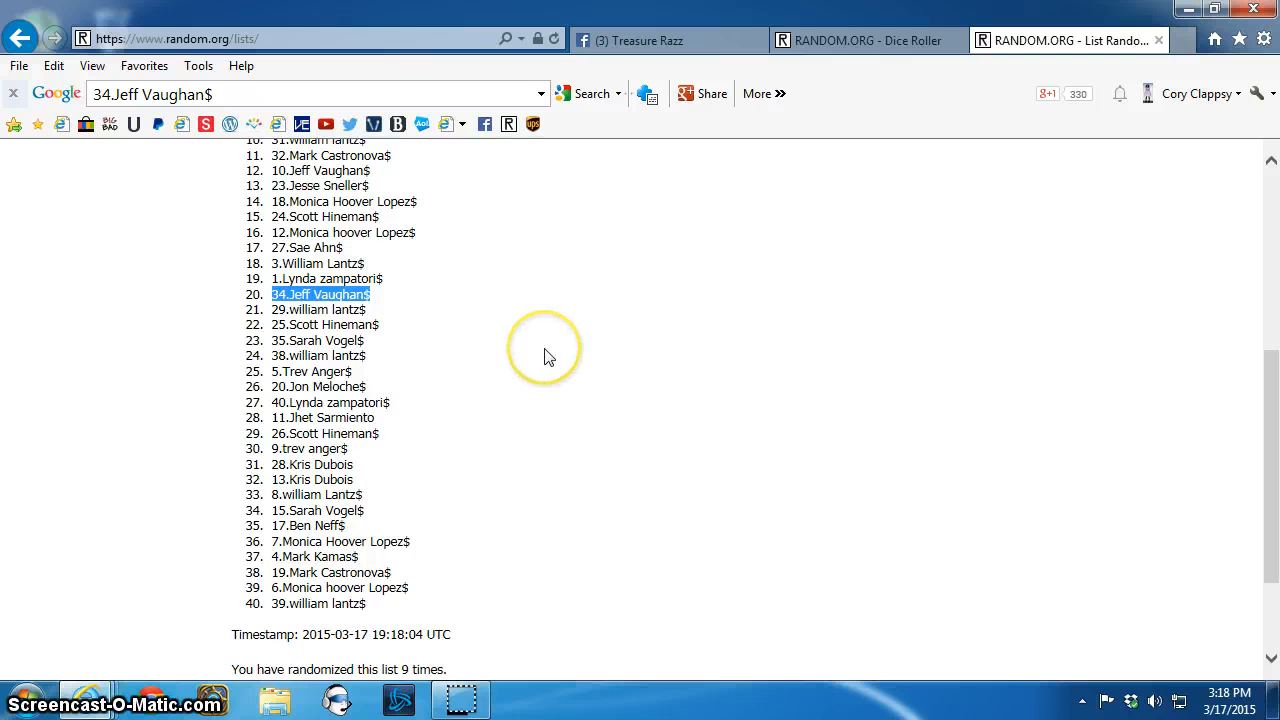
mouse_move(549, 357)
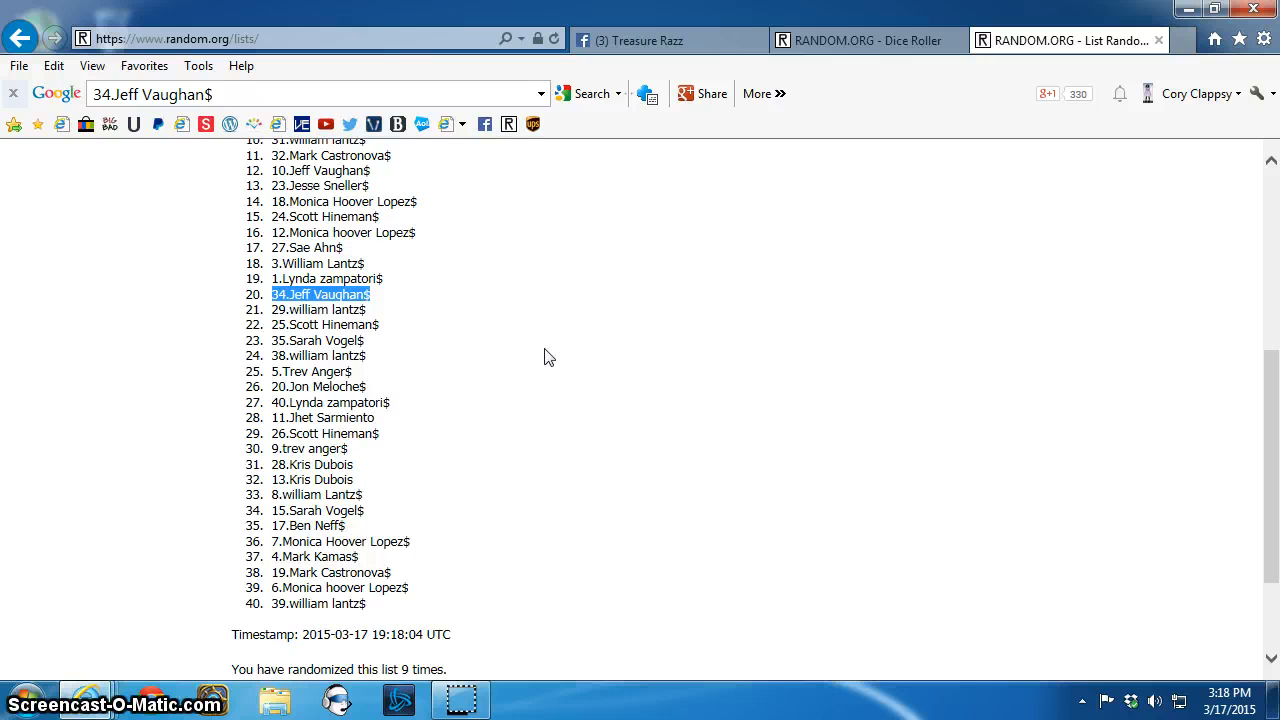
mouse_move(813, 33)
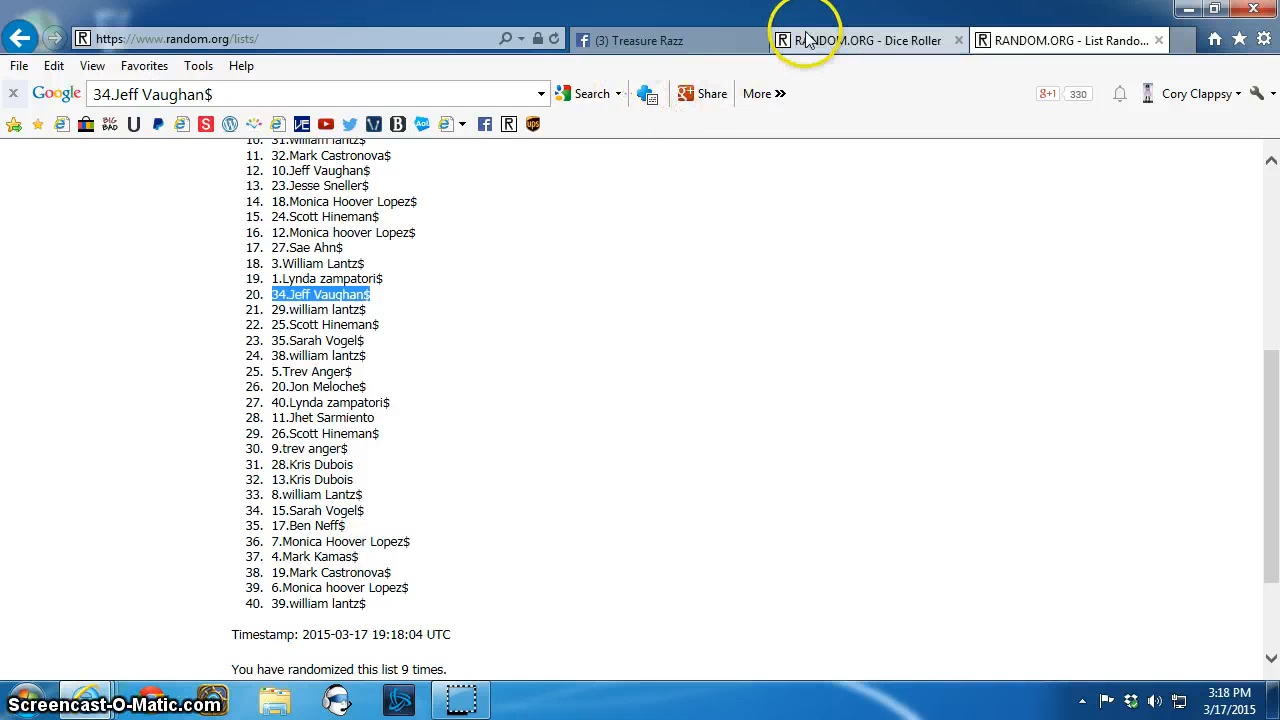
mouse_move(813, 40)
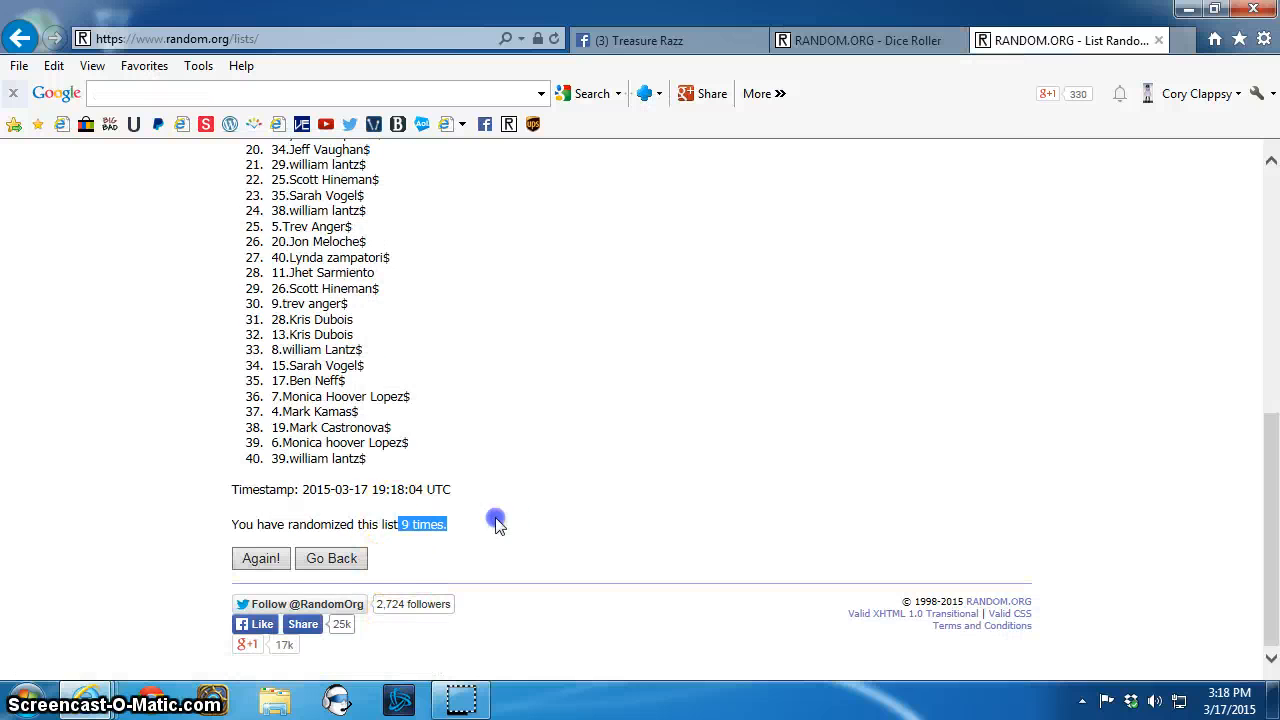
click(865, 40)
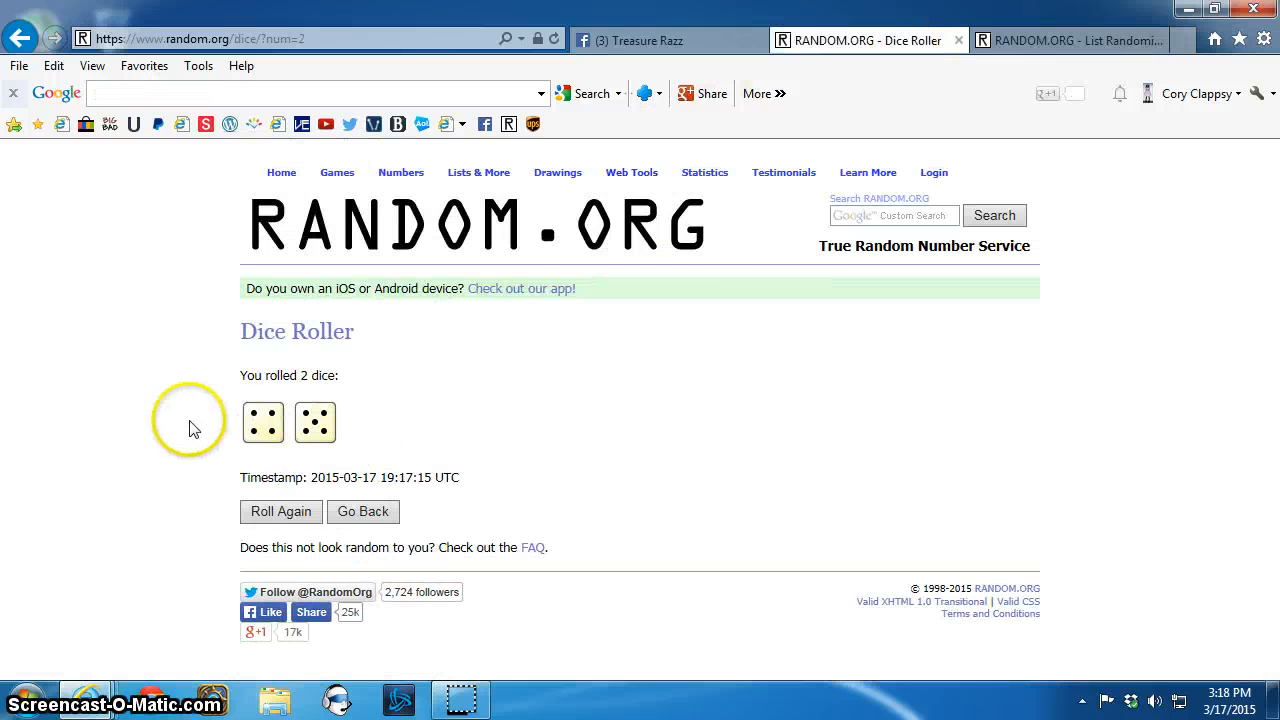
click(650, 40)
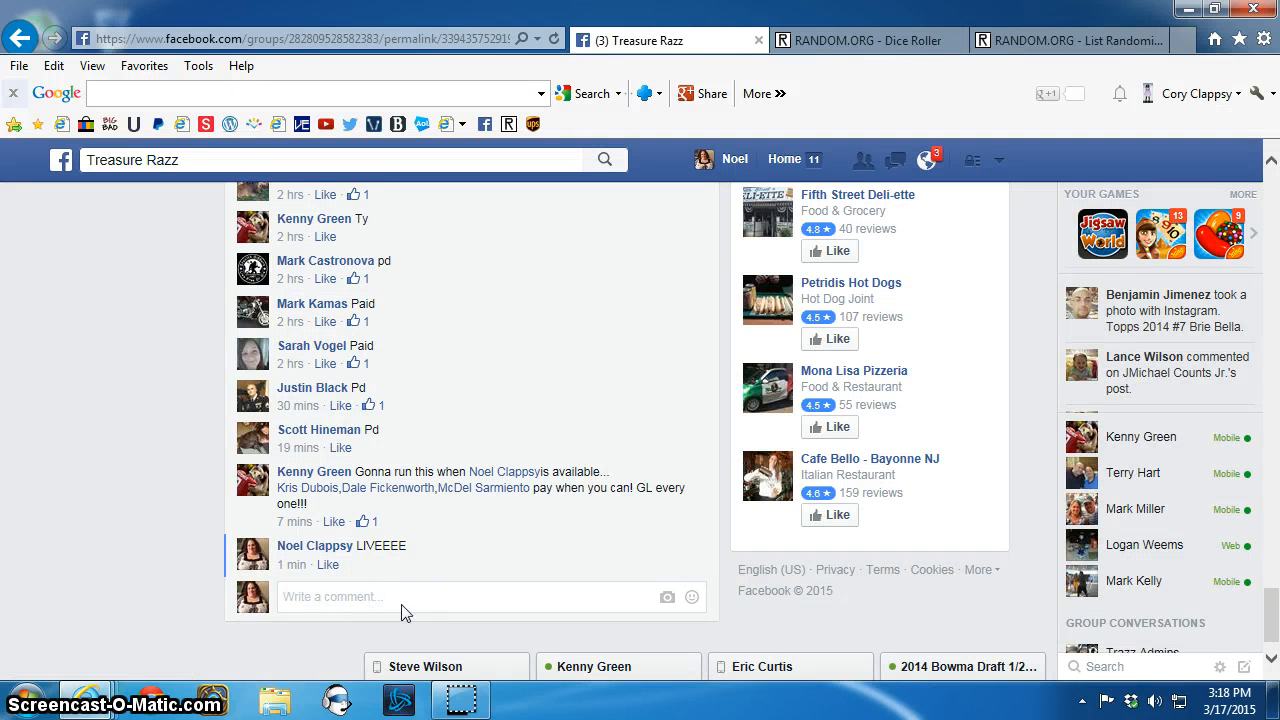
- Comment 'DONEEEE' on the Treasure Razz thread and check the current date and time
text(Don)
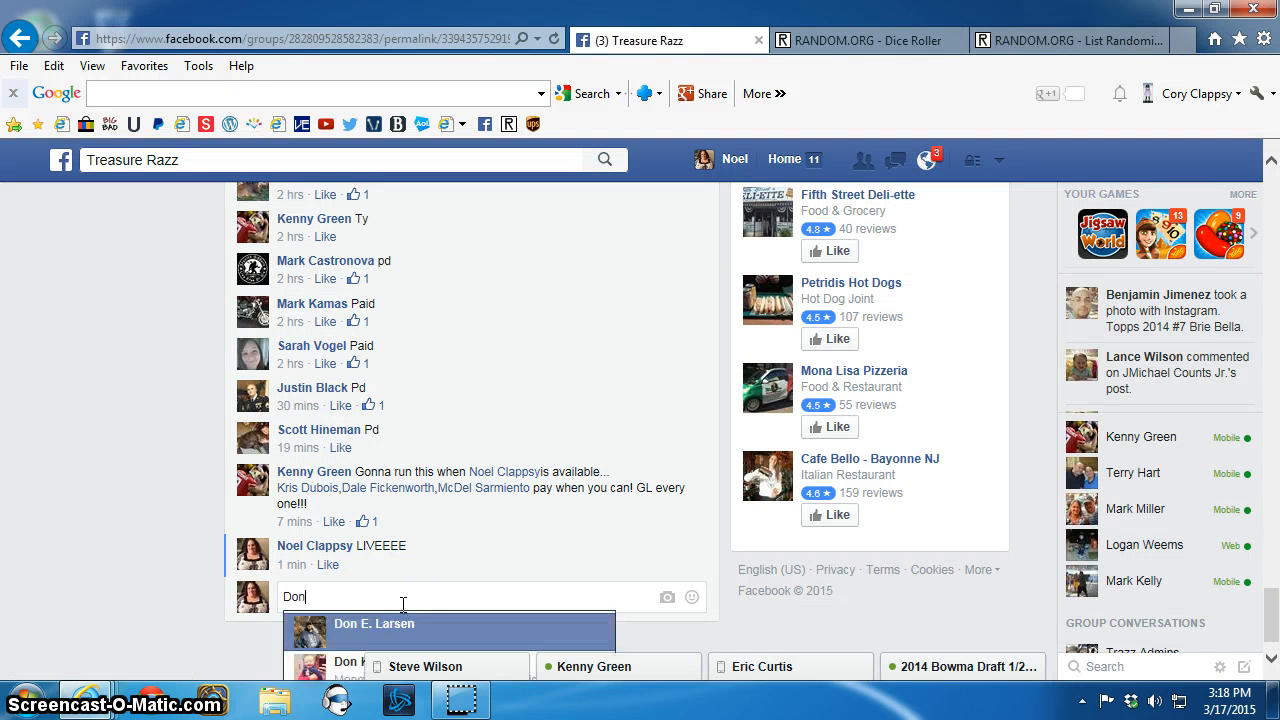
text(DONEEE)
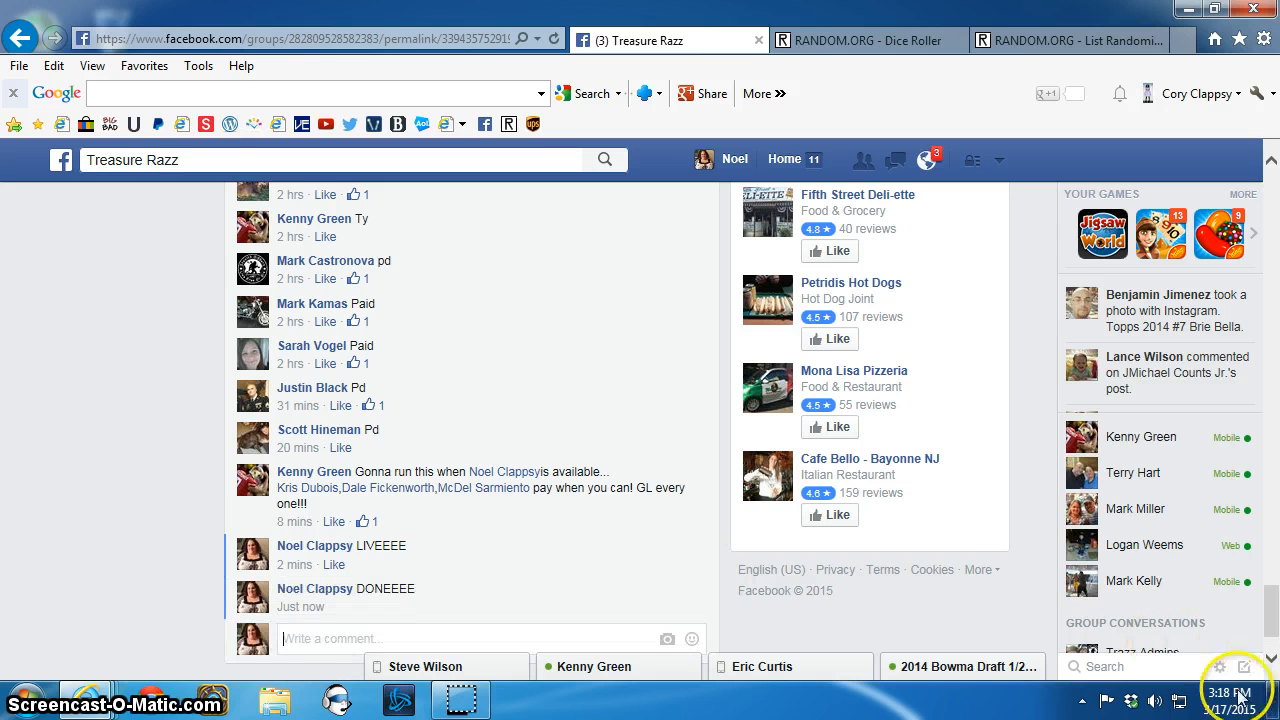
click(1238, 690)
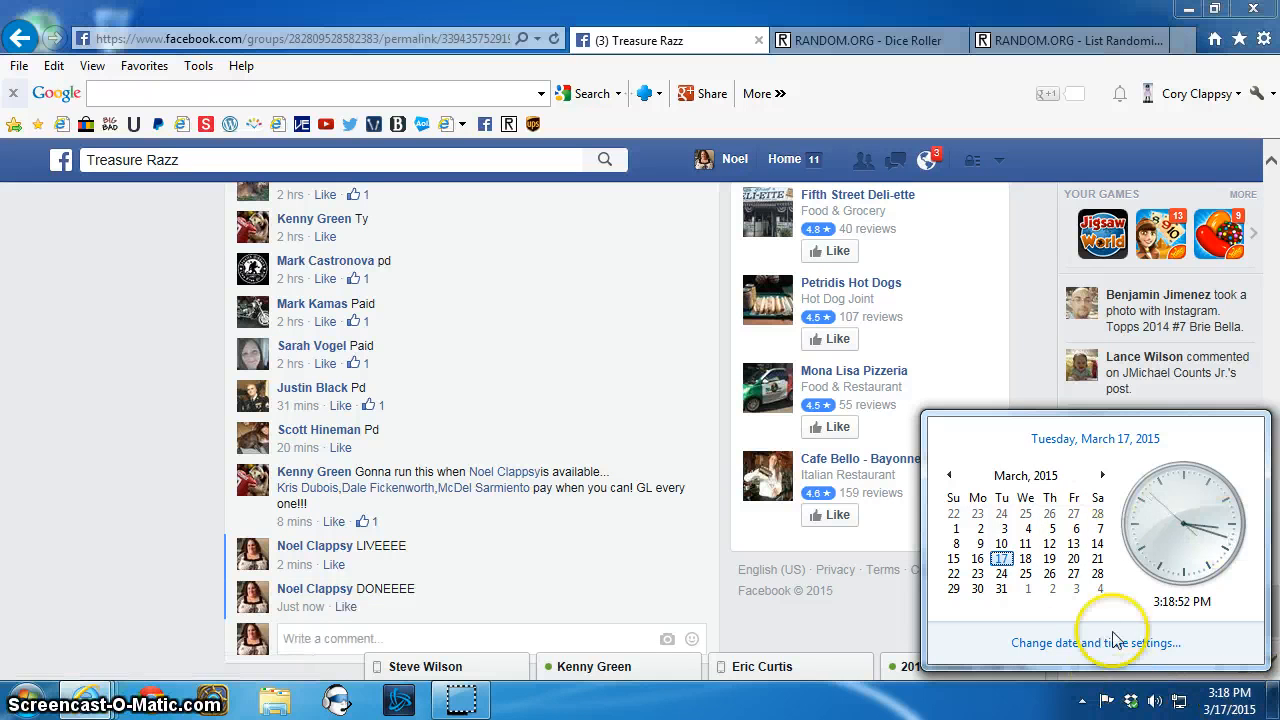